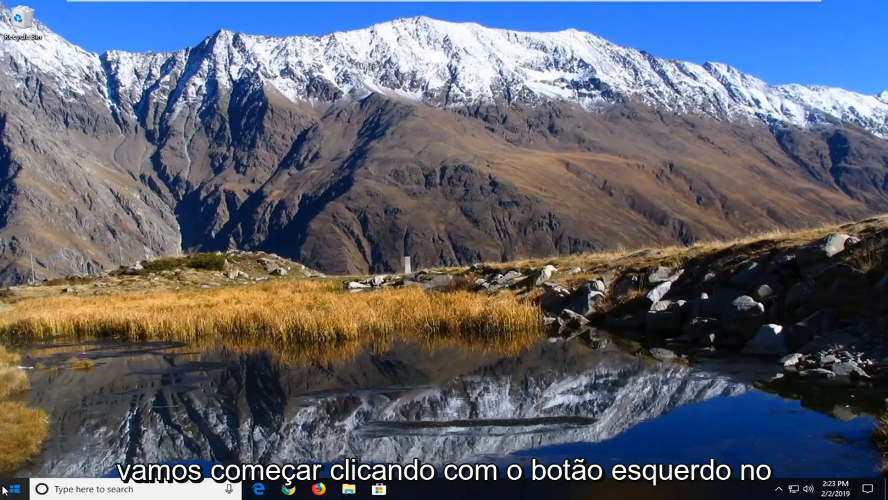
Step: Open Network & Internet settings from the taskbar network icon
click(11, 489)
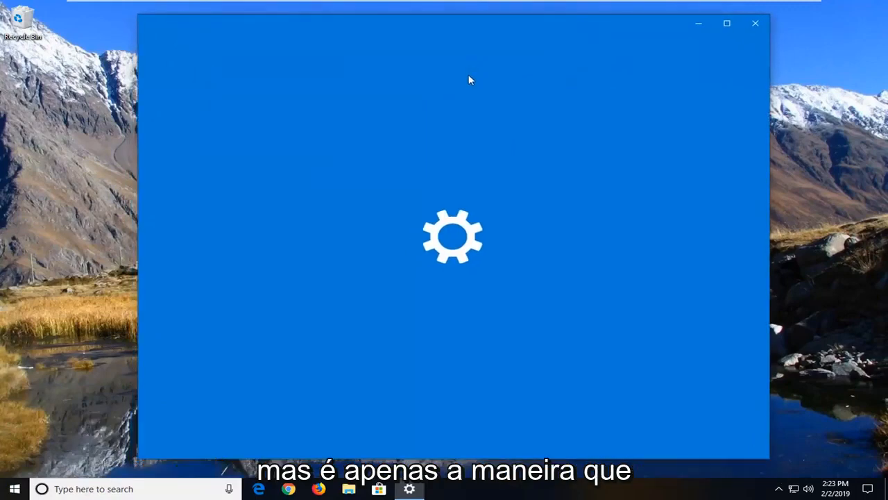
mouse_move(486, 175)
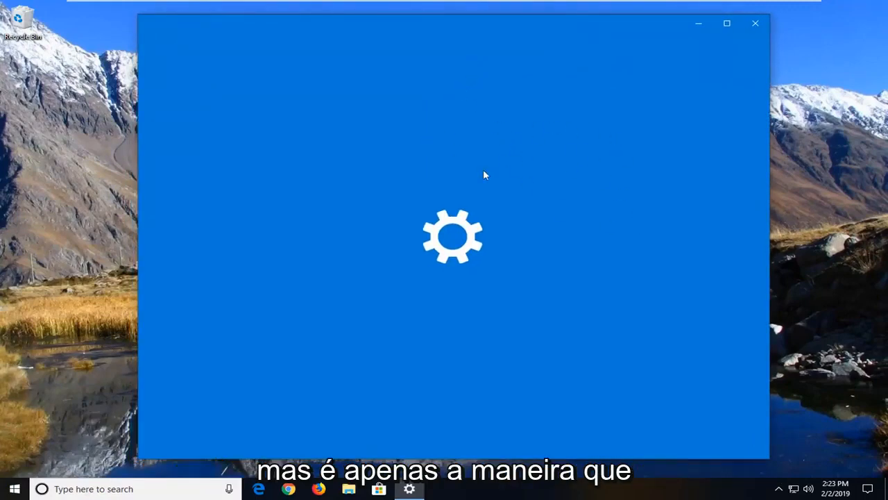
mouse_move(655, 203)
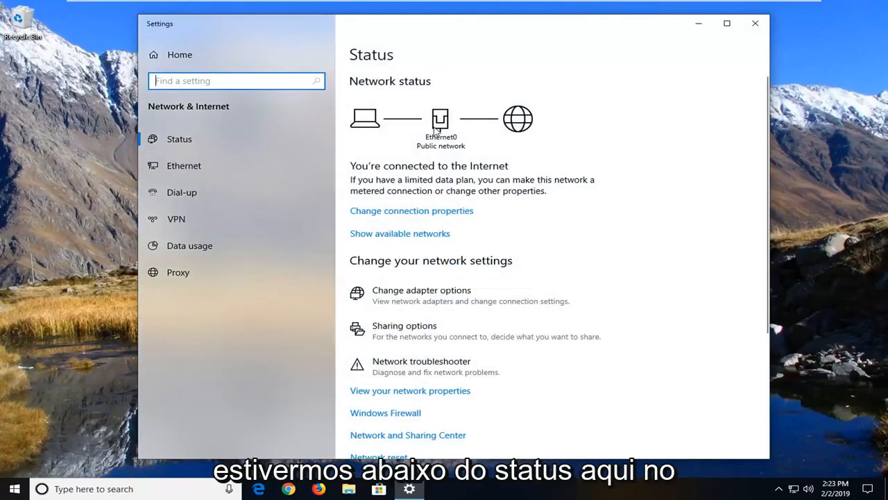
Step: Go to the Network reset page from the Status page
scroll(down, 3)
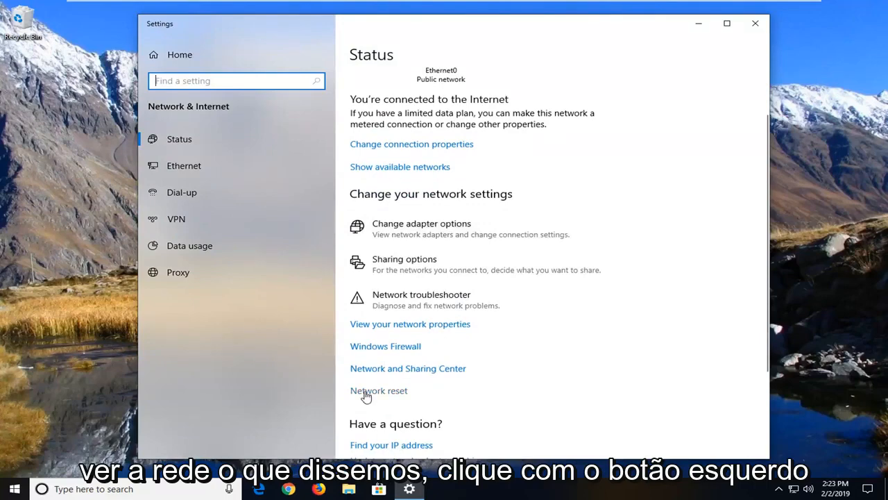
click(379, 390)
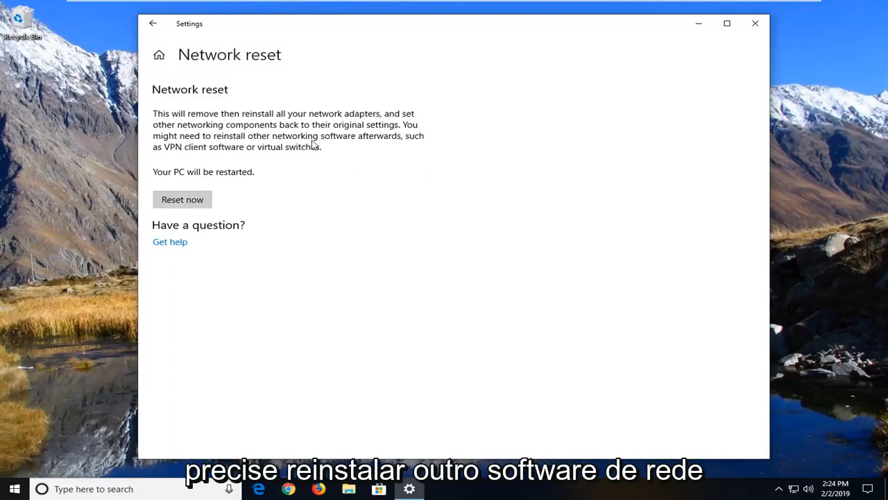
mouse_move(211, 158)
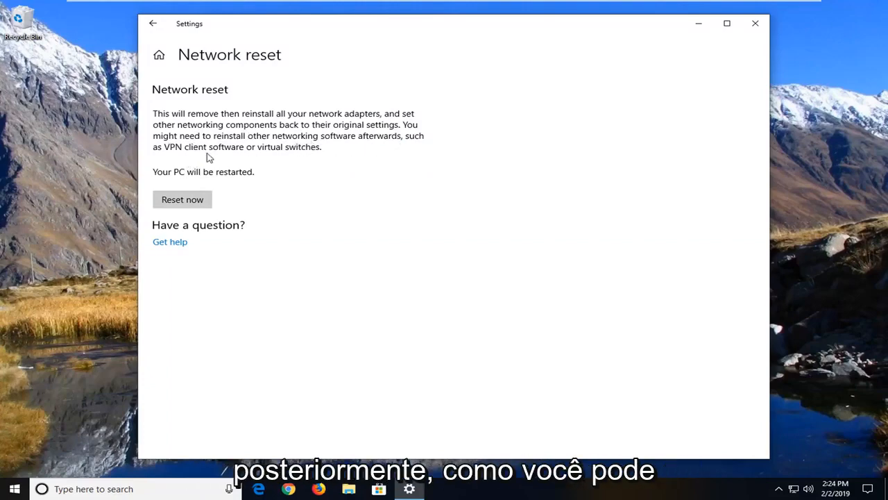
mouse_move(317, 159)
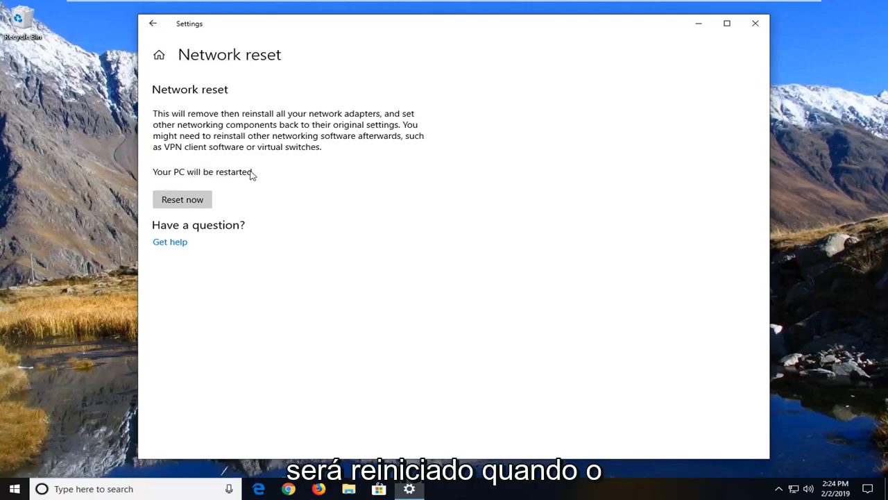
Step: Reset now and confirm Yes, triggering the 5-minute shutdown notice
click(182, 200)
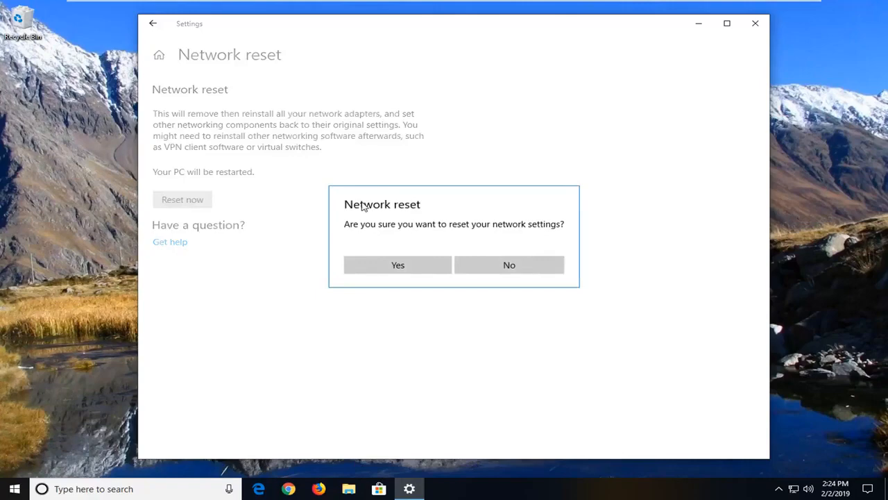
mouse_move(447, 197)
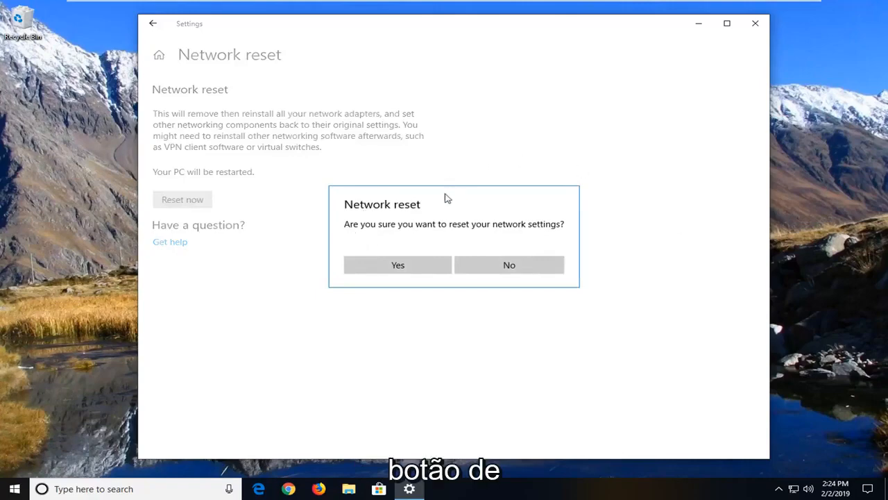
mouse_move(548, 230)
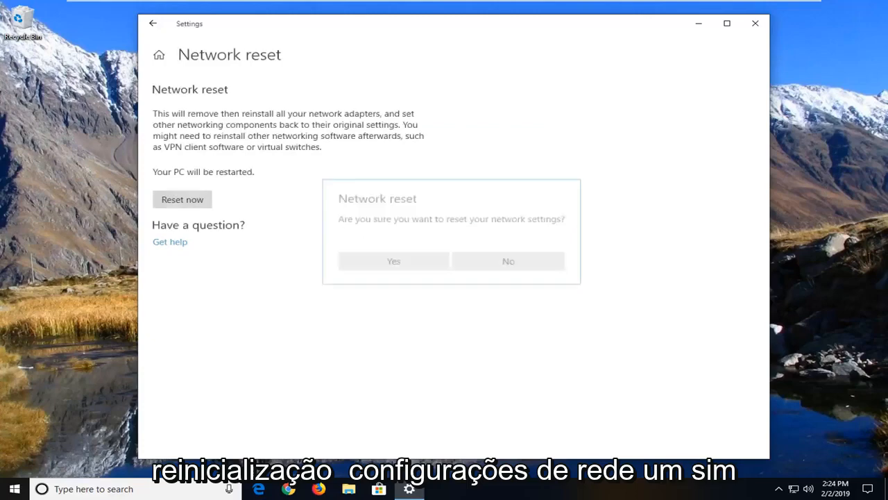
click(508, 261)
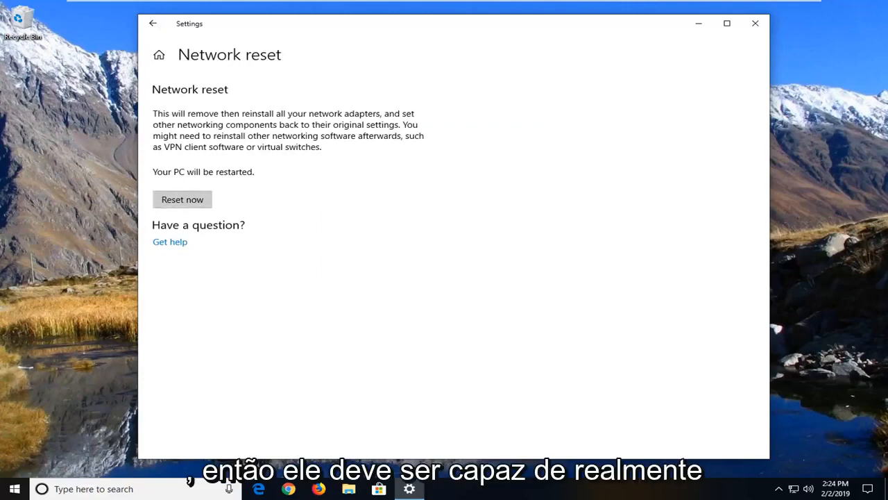
mouse_move(424, 300)
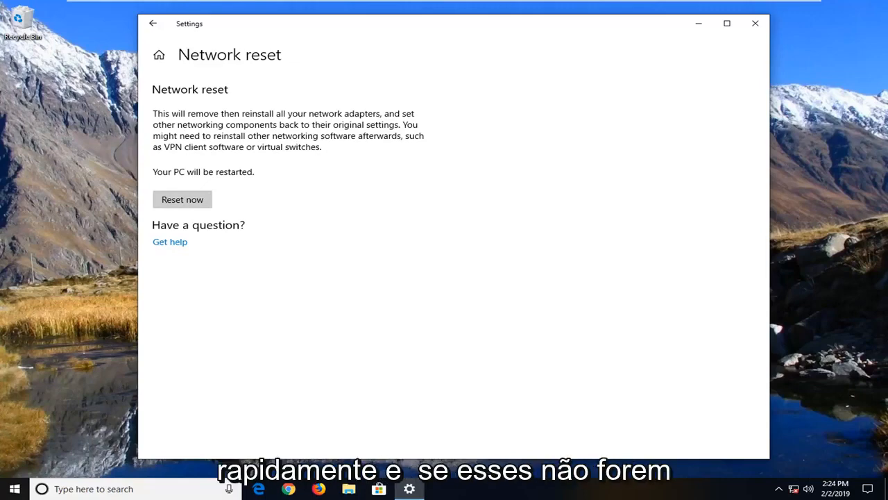
click(182, 200)
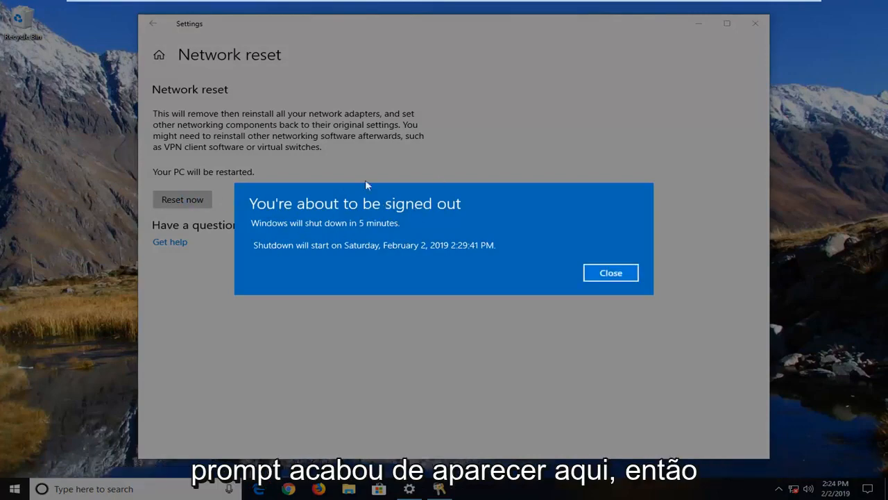
mouse_move(576, 270)
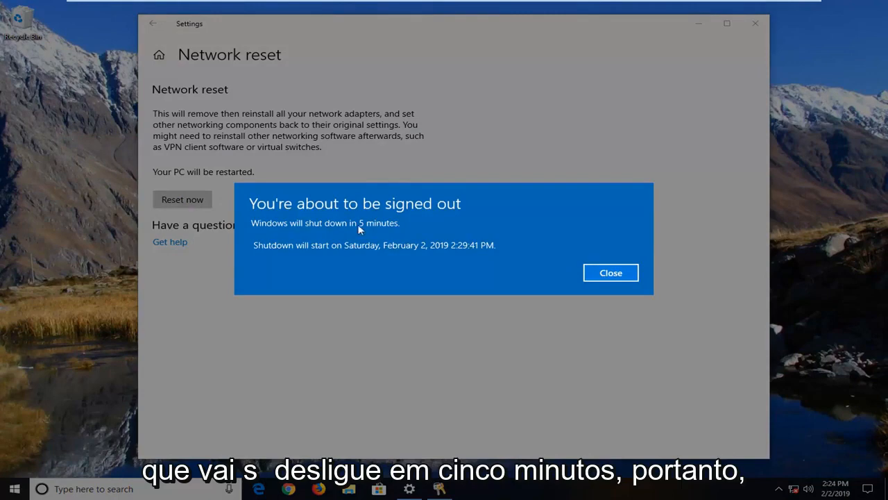
Step: Close the 'You're about to be signed out' shutdown notice
click(611, 272)
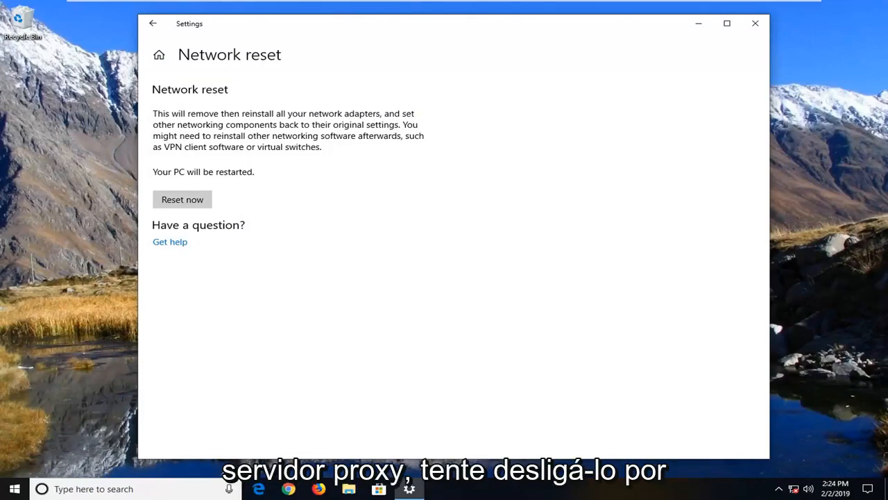
mouse_move(556, 332)
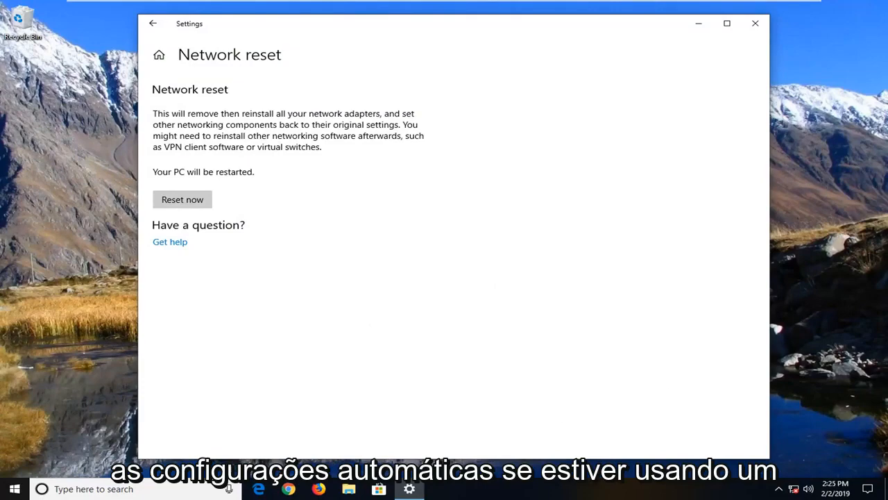
mouse_move(469, 283)
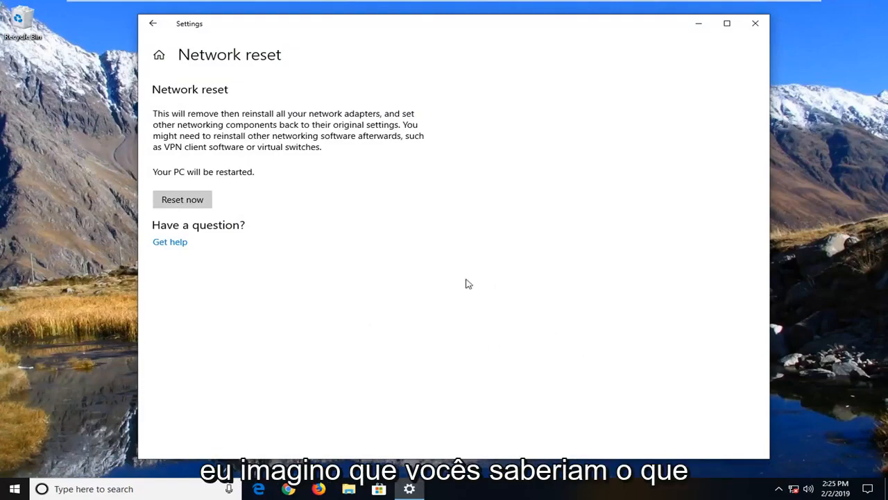
mouse_move(437, 311)
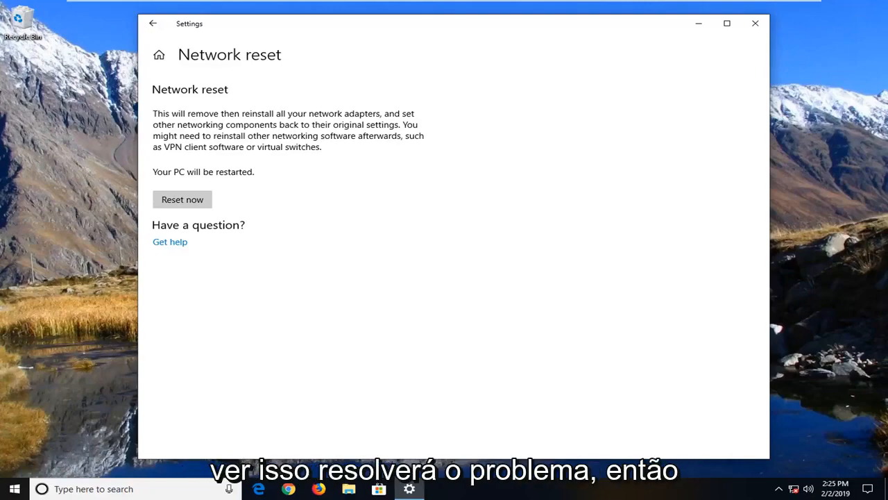
Step: Close the Settings window, leaving the desktop with the shutdown pending
click(755, 22)
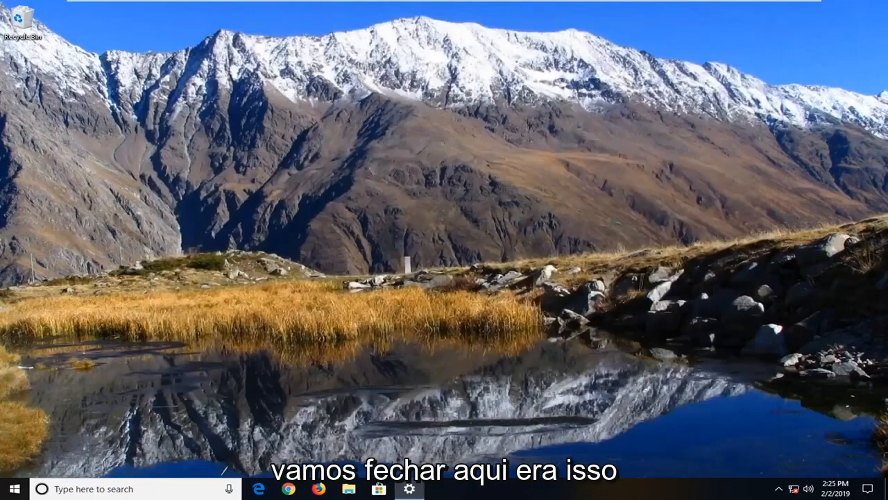